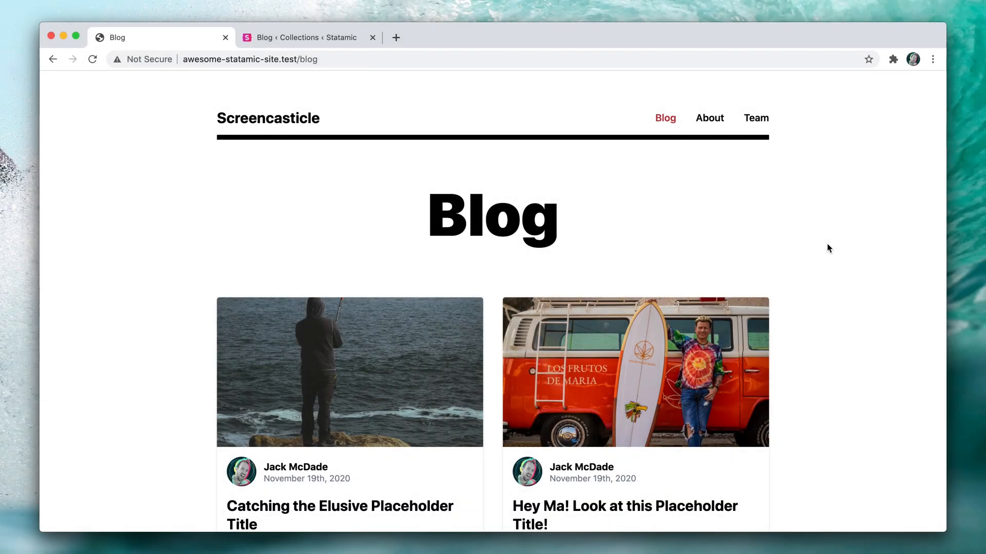
{"action": "mouse_move", "coordinate": [816, 267]}
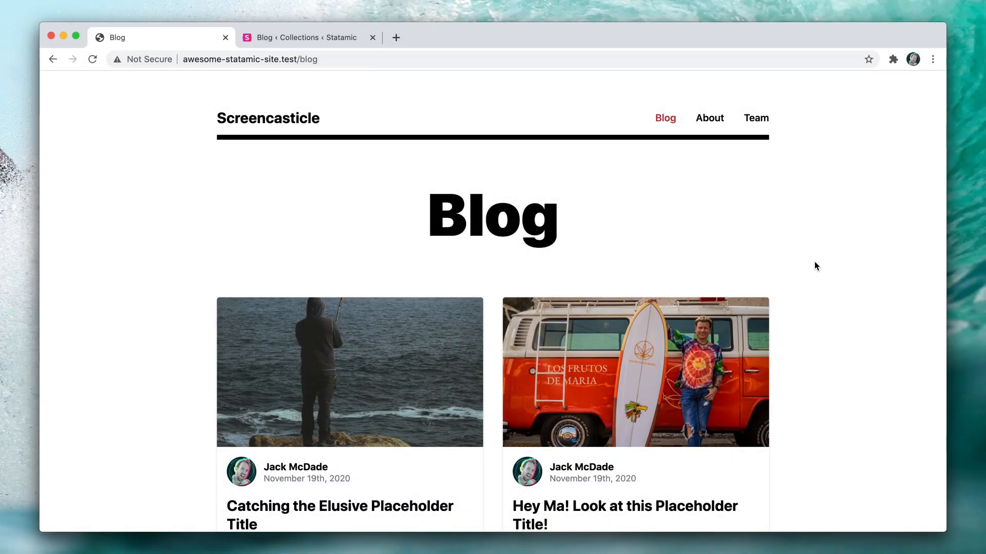
Step: Scroll the blog listing and open the 'Relaxing on the Beach with an Ice Cold Placeholder Title' post
{"action": "scroll", "scroll_direction": "down", "scroll_amount": 3}
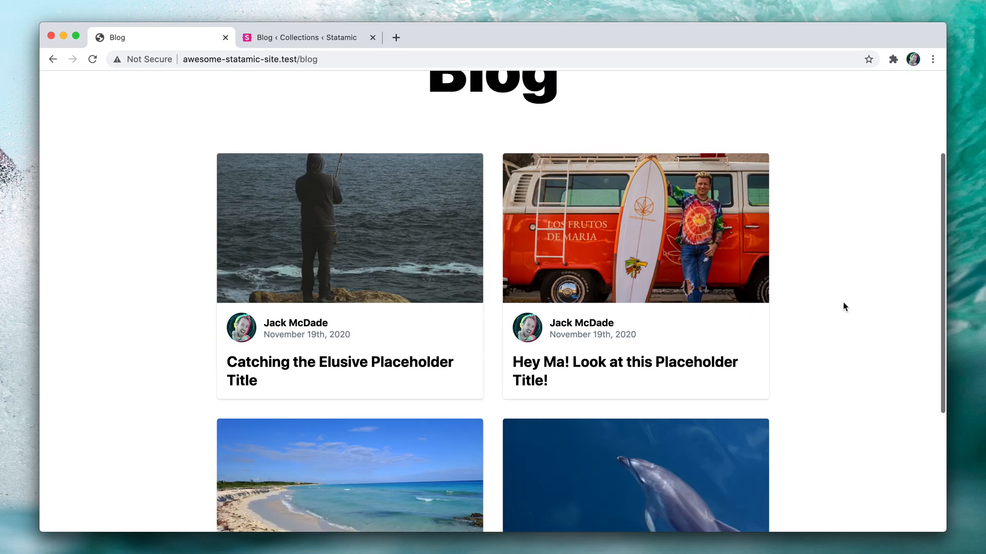
{"action": "scroll", "scroll_direction": "down", "scroll_amount": 3}
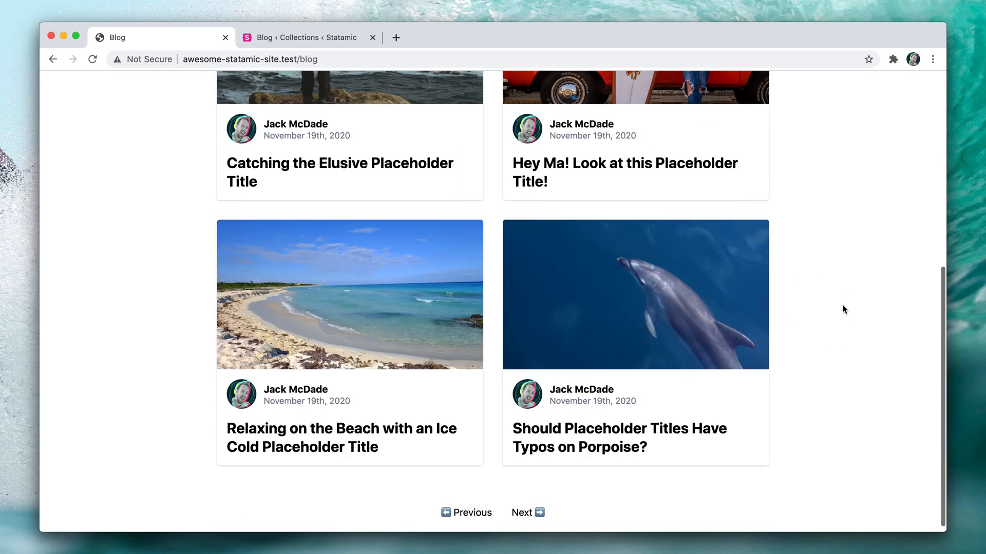
{"action": "left_click", "coordinate": [341, 438]}
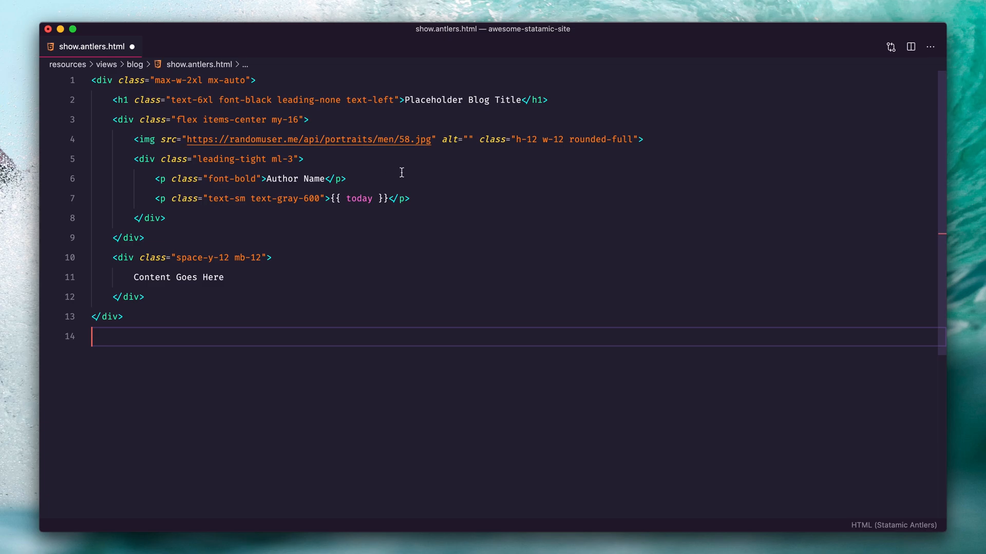
Step: Swap placeholders for {{ title }}, {{ author:avatar }}, {{ author:name }}, {{ date }} and {{ blog_content }}
{"action": "key", "text": "cmd+tab"}
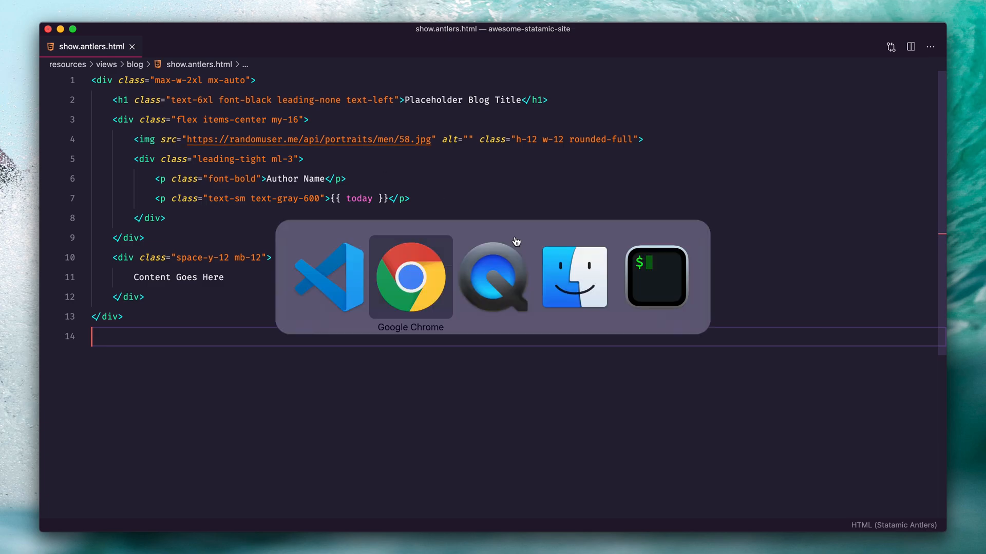
{"action": "left_click", "coordinate": [410, 278]}
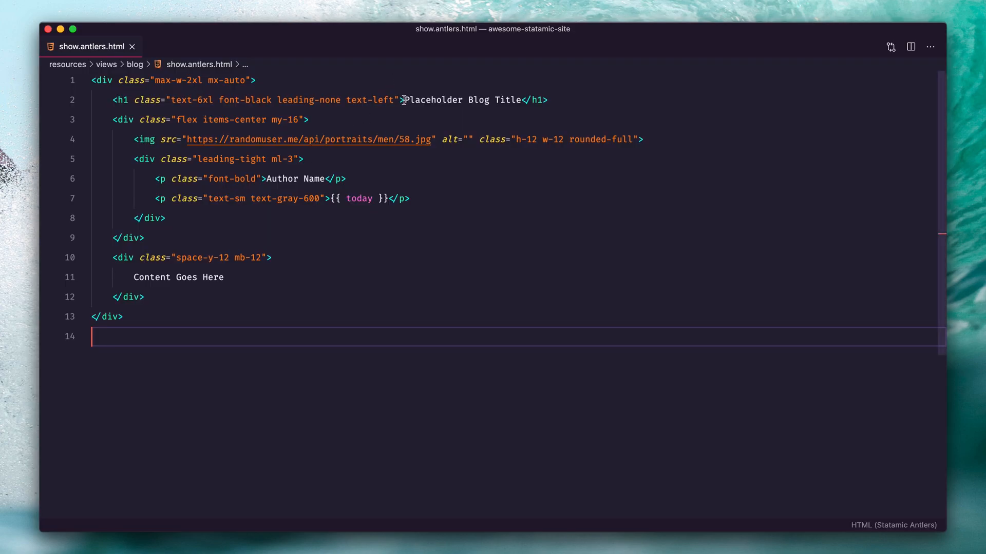
{"action": "double_click", "coordinate": [459, 99]}
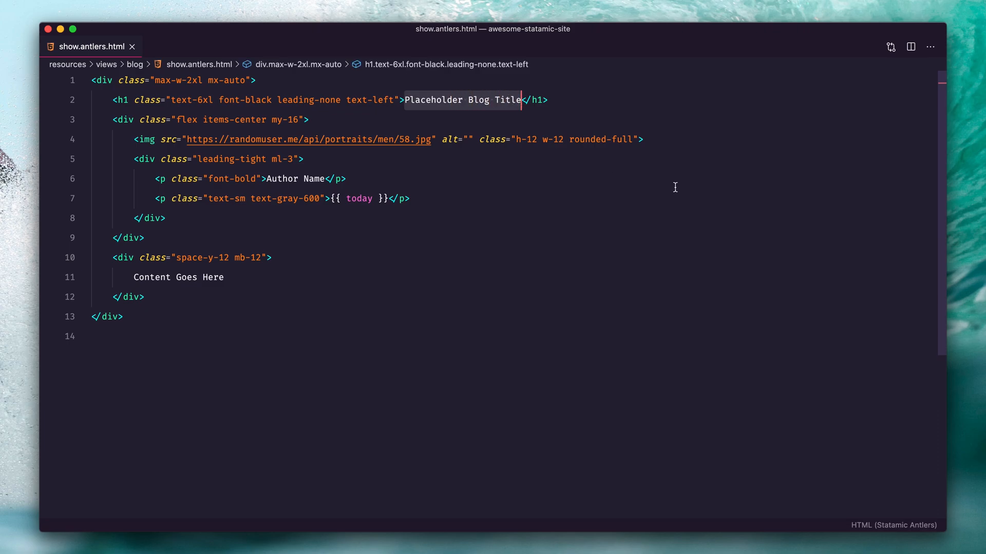
{"action": "type", "text": "{{ title }}"}
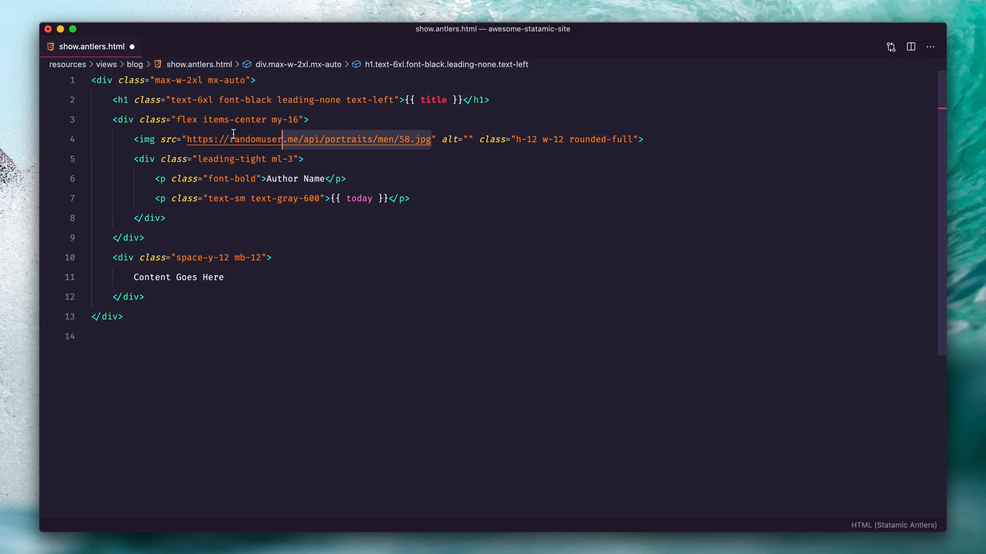
{"action": "type", "text": "{{ }}"}
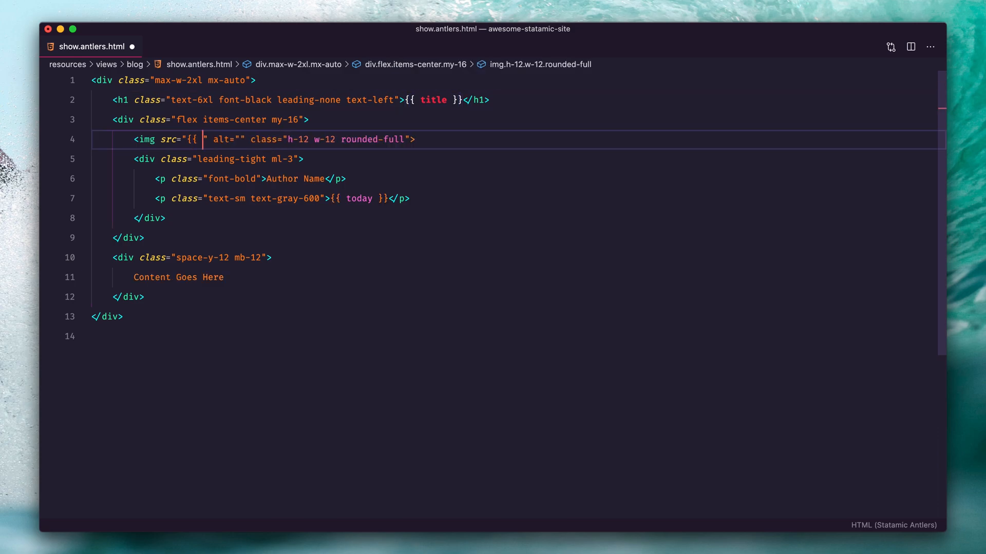
{"action": "type", "text": "author:avatar }}"}
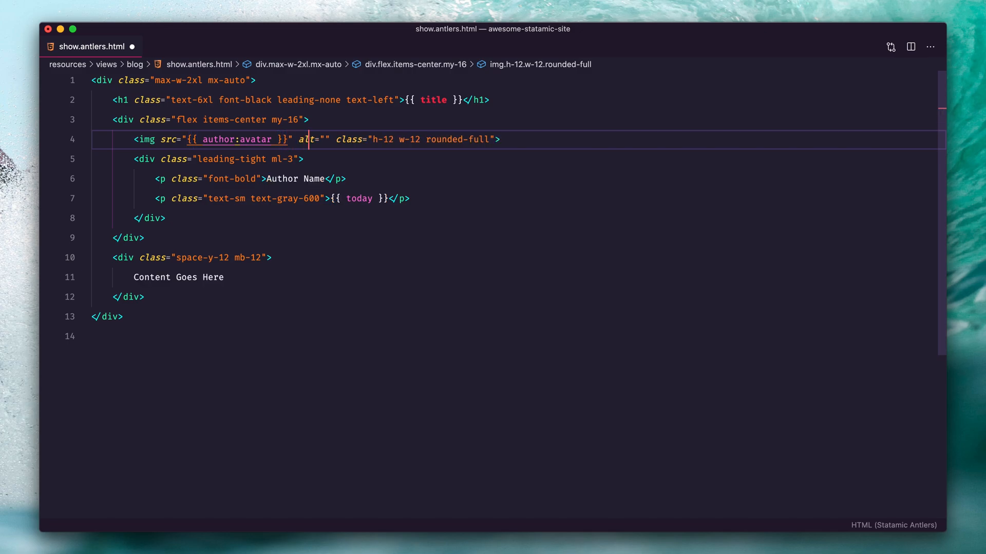
{"action": "type", "text": "{{ author:name"}
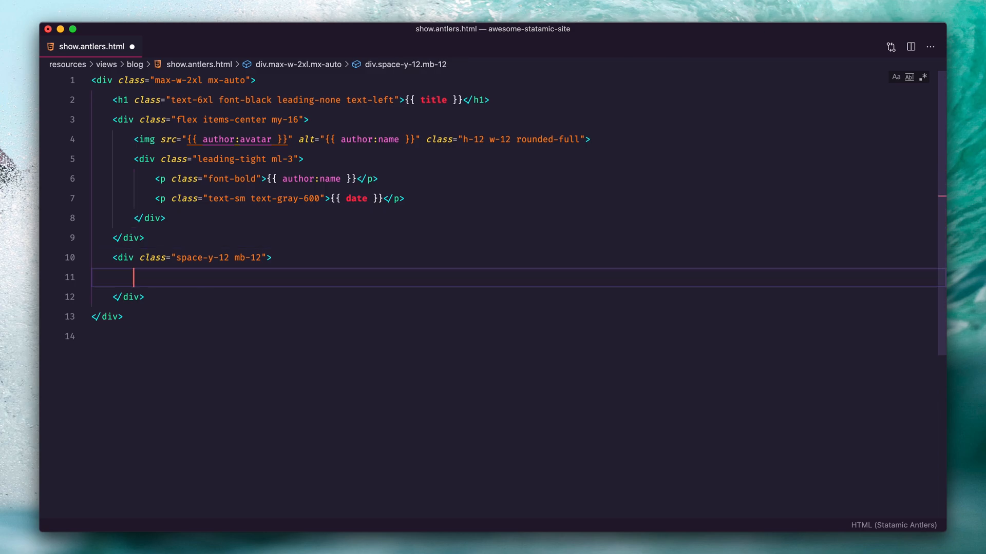
{"action": "type", "text": "{{ blog_content }}"}
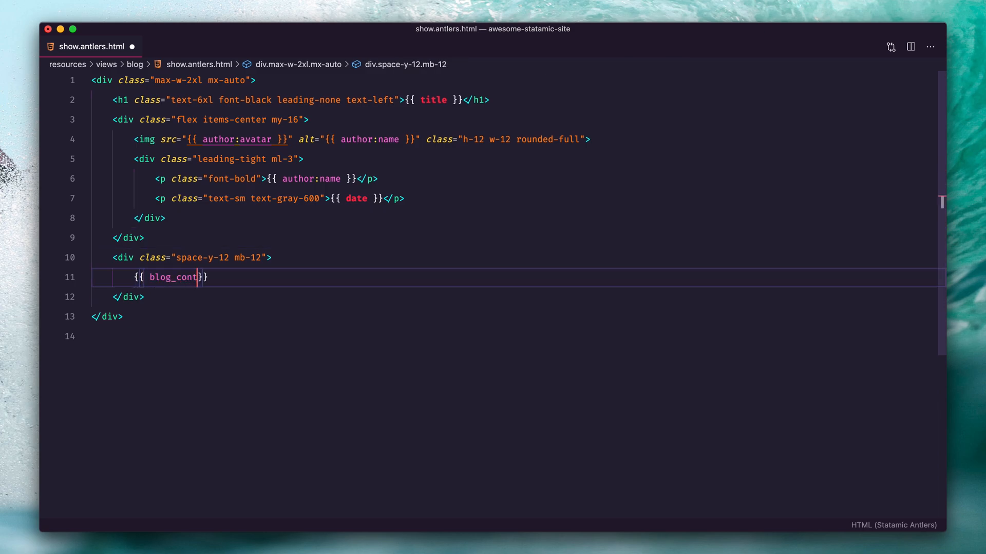
{"action": "type", "text": "ent"}
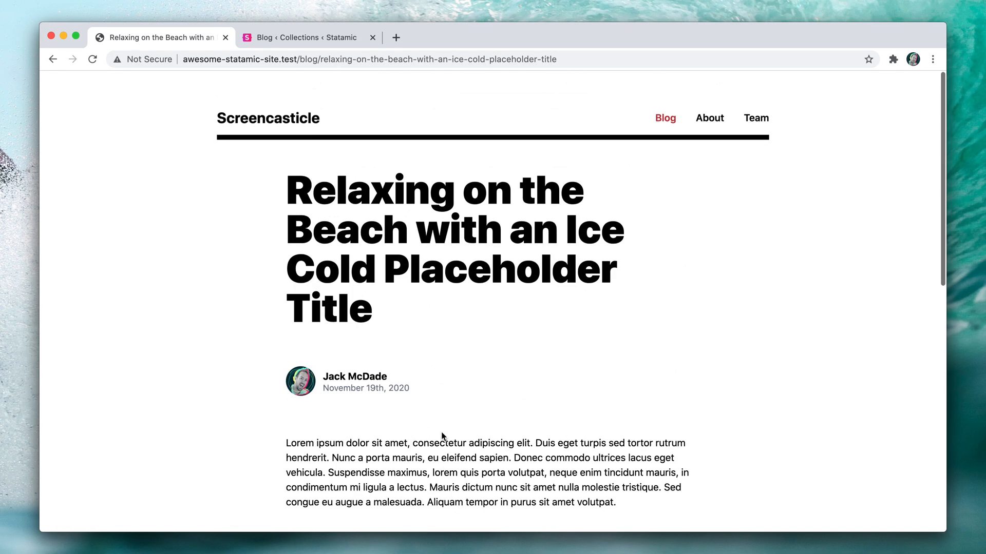
Step: Select a region of the rendered beach post page in Chrome
{"action": "left_click_drag", "start_coordinate": [351, 322], "coordinate": [615, 366]}
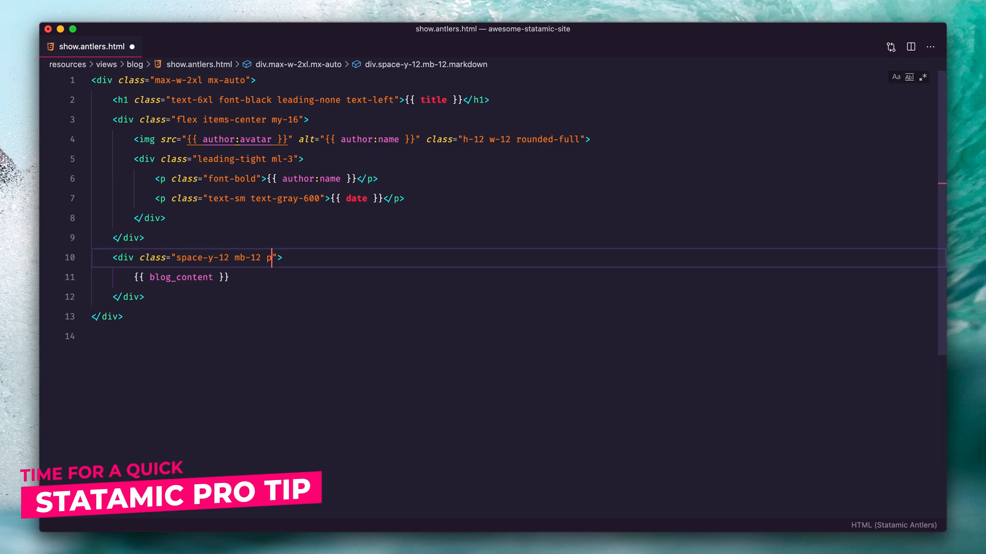
Step: Add the 'content' class and an image using {{ featured_image }} and {{ featured_image:alt }} below the title
{"action": "type", "text": "ontent"}
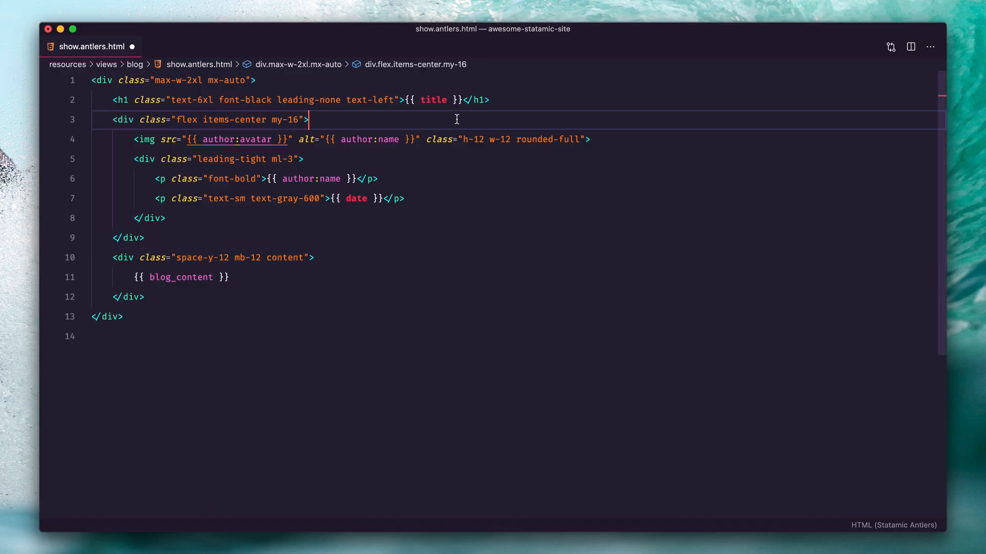
{"action": "key", "text": "enter"}
{"action": "type", "text": "<img src=\"{{ \" alt=\"\">"}
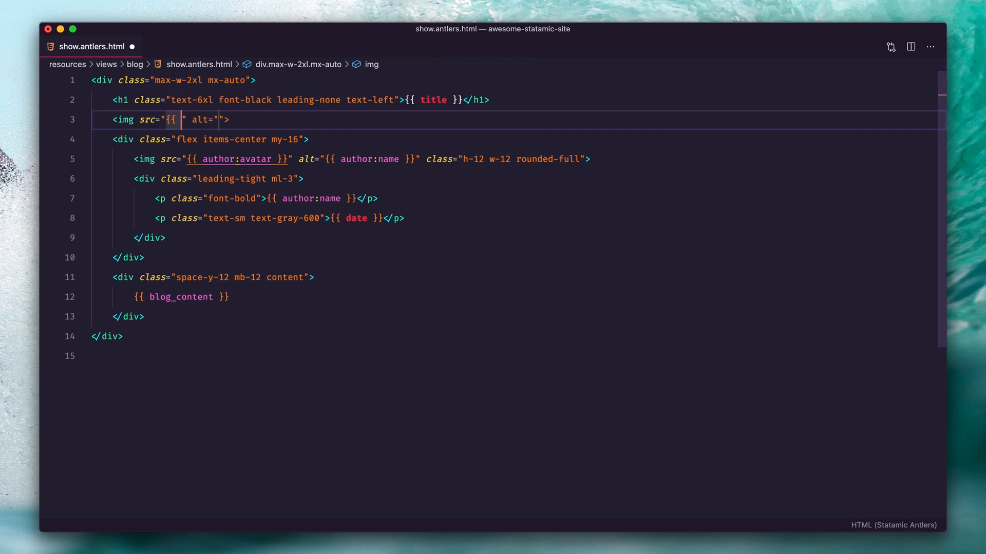
{"action": "type", "text": "featured_image }}"}
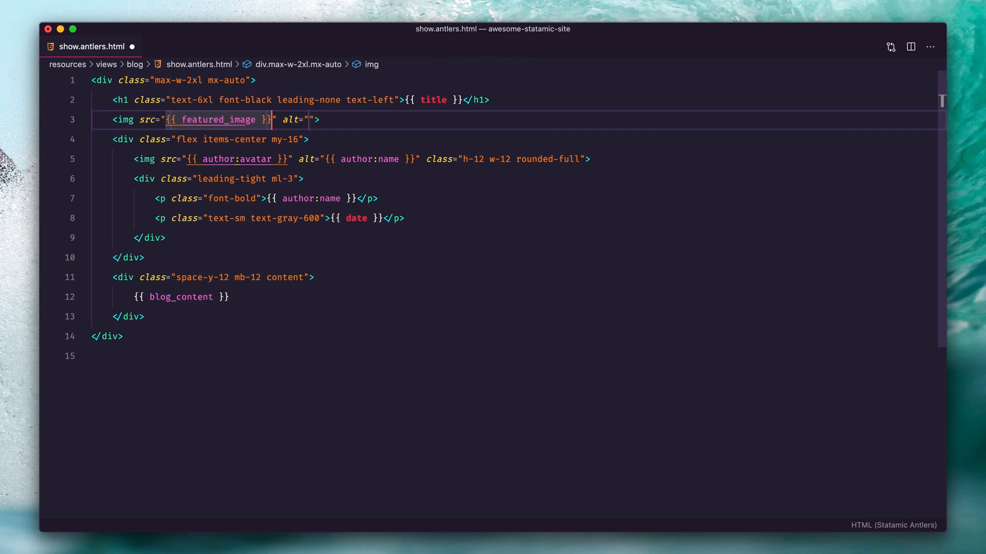
{"action": "type", "text": "{{ featured_image:alt"}
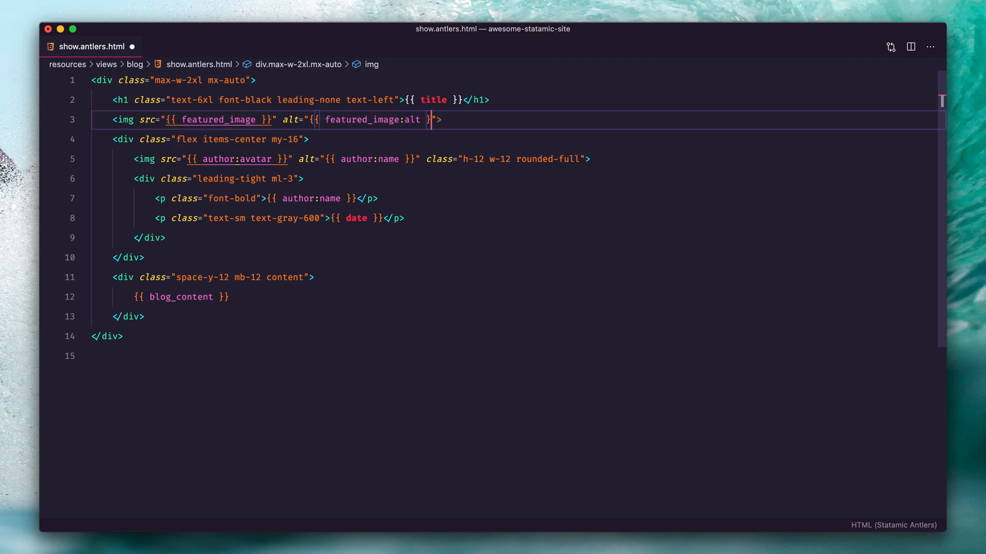
{"action": "type", "text": "class=\"m"}
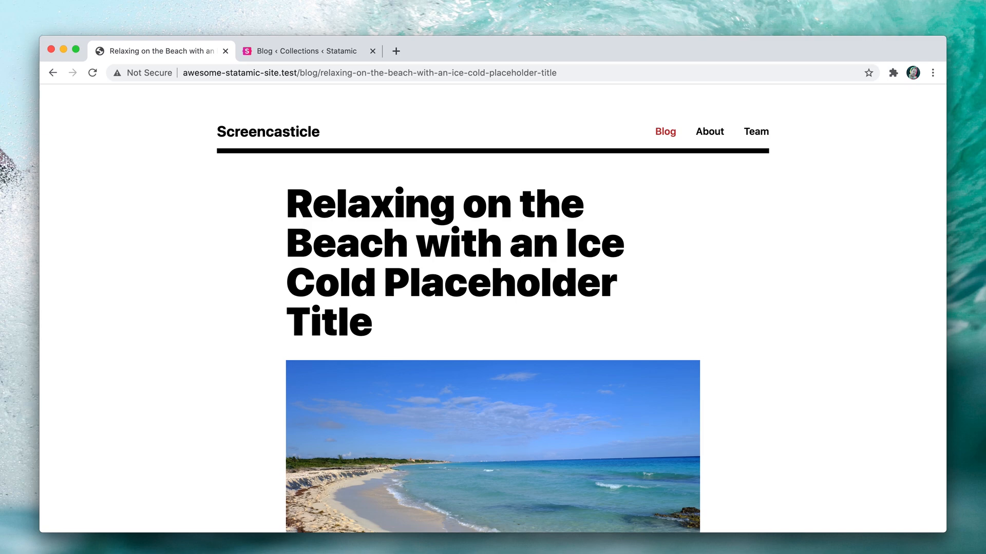
{"action": "left_click", "coordinate": [307, 50]}
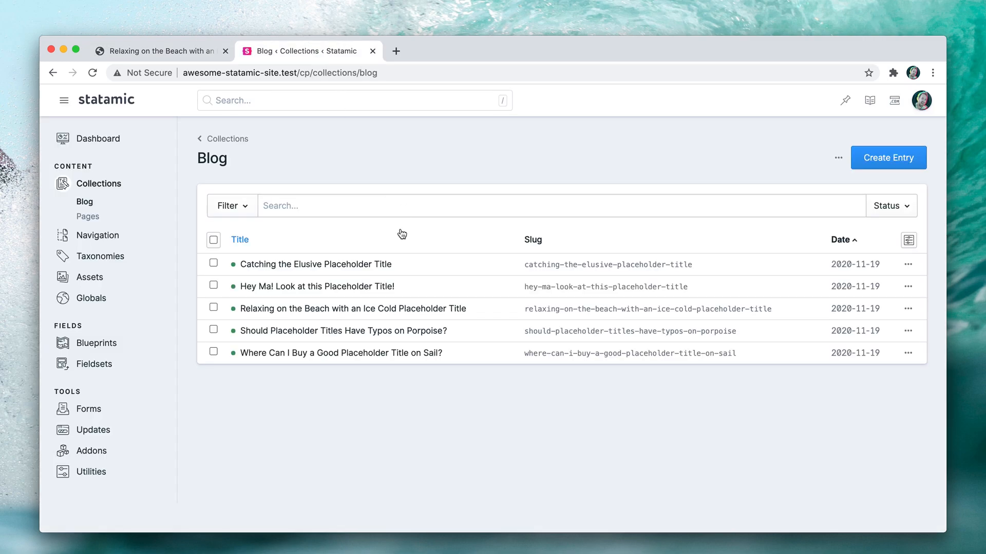
Step: Open the beach entry and fill in its meta title on the Meta tab
{"action": "left_click", "coordinate": [353, 308]}
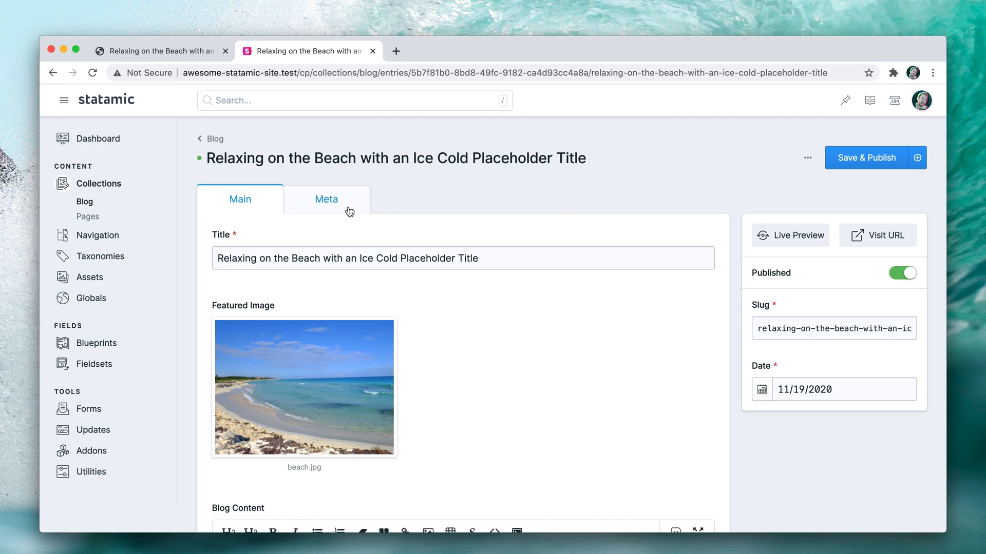
{"action": "left_click", "coordinate": [325, 200]}
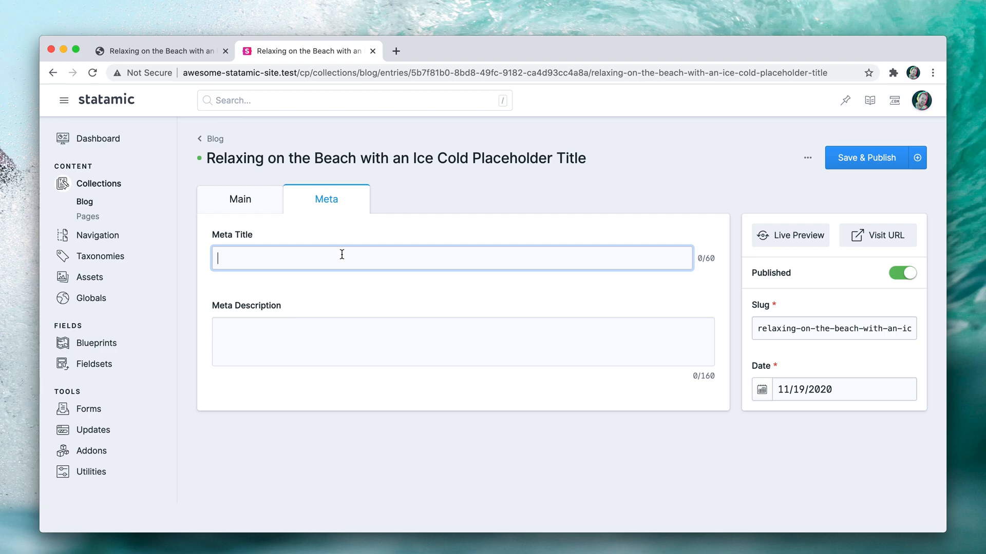
{"action": "type", "text": "Beaches are more awesome"}
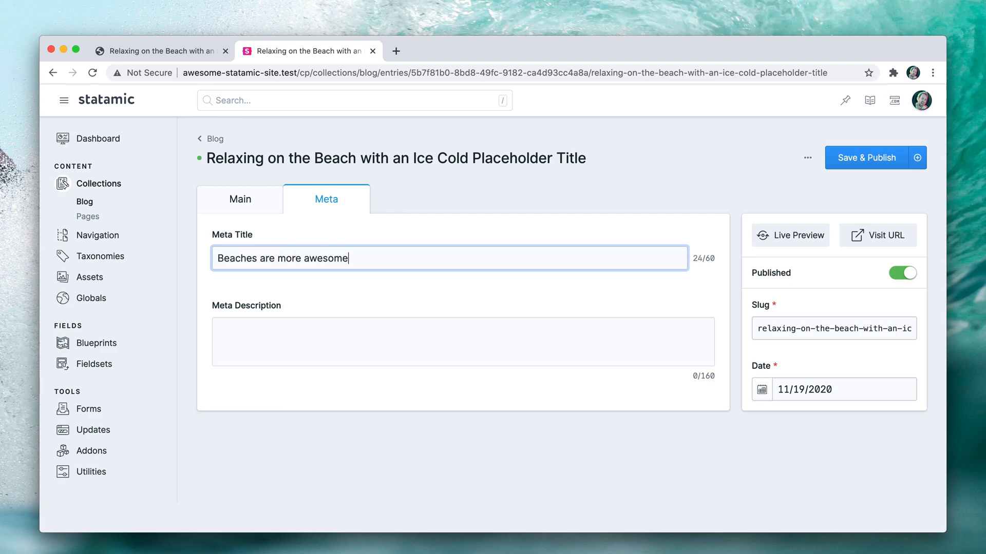
{"action": "type", "text": "with placeholder titles, especially"}
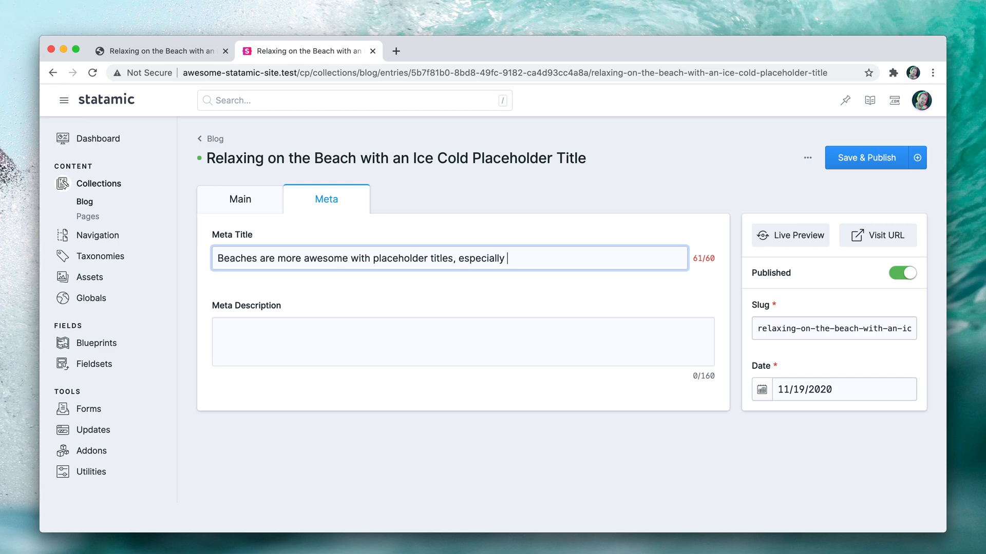
{"action": "type", "text": "cold one"}
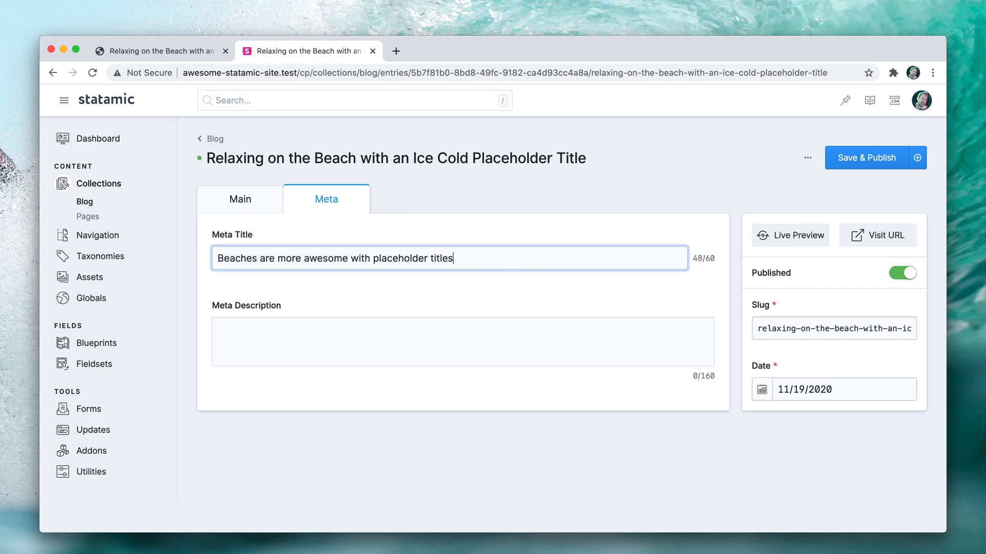
Step: Enter the meta description 'Bears. Beaches. Placeholder Titles.'
{"action": "left_click", "coordinate": [462, 342]}
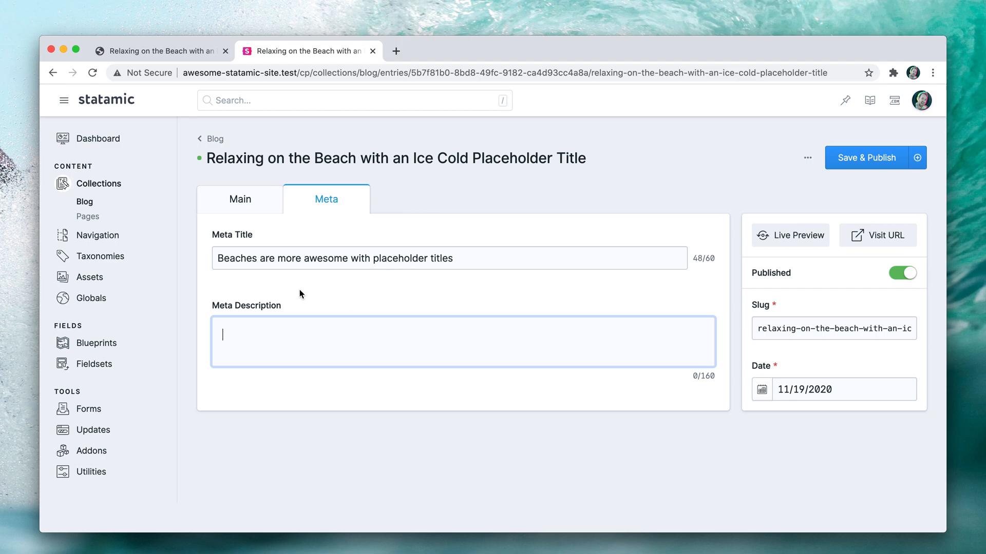
{"action": "type", "text": "C"}
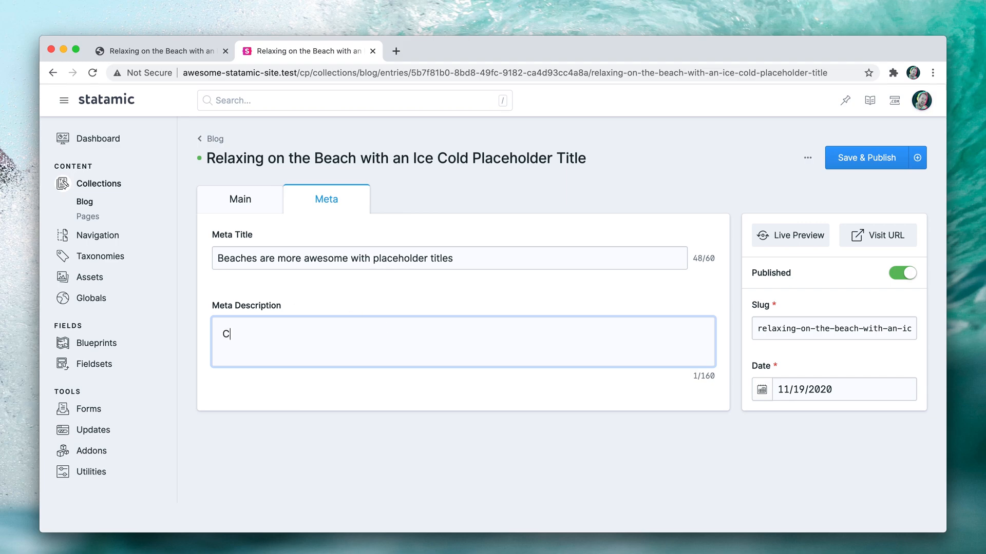
{"action": "type", "text": "Bears. Beache"}
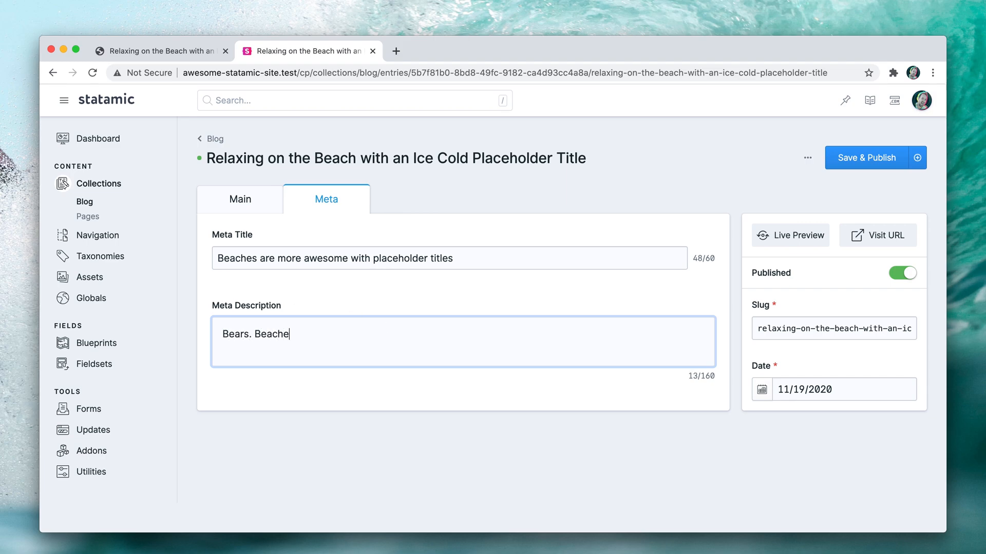
{"action": "type", "text": "s. Placehol"}
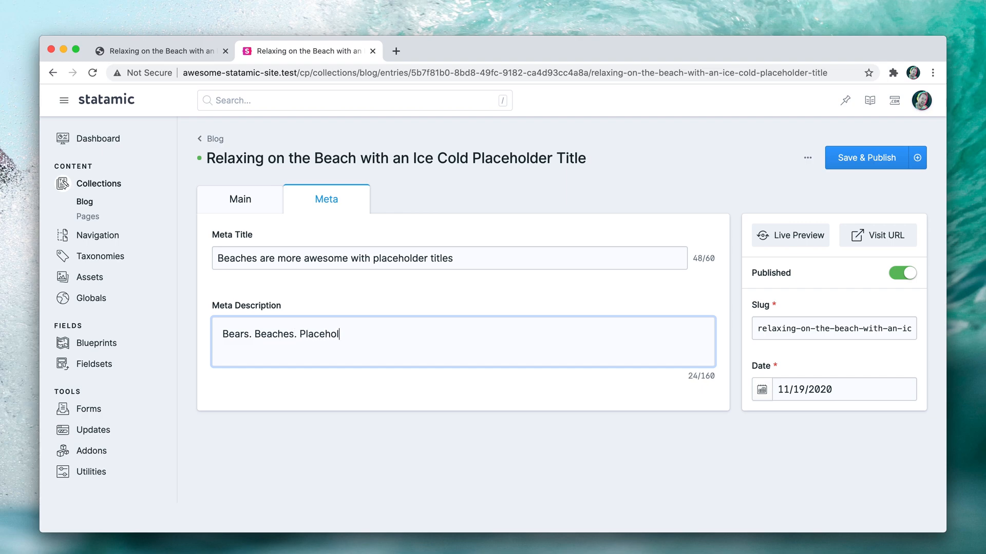
{"action": "type", "text": "der Titles."}
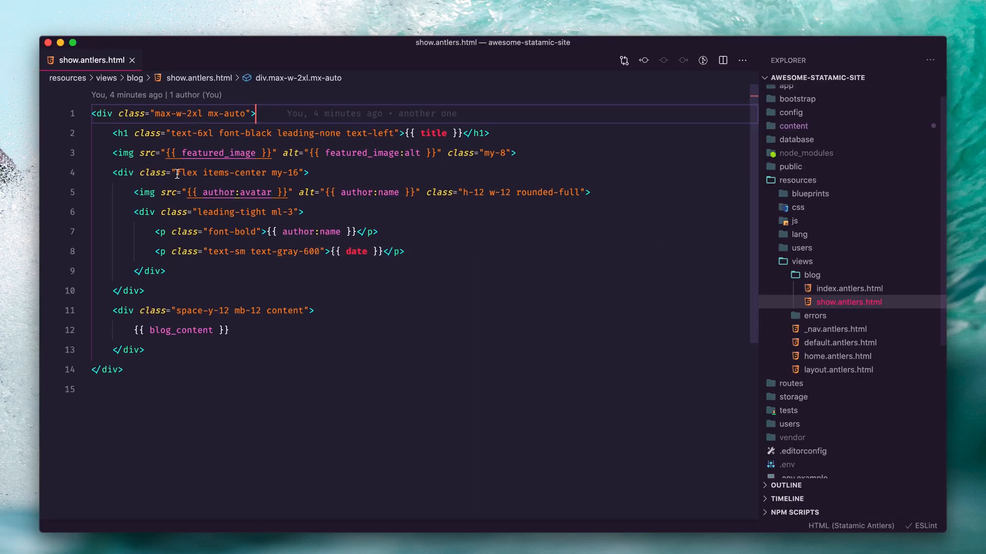
{"action": "mouse_move", "coordinate": [835, 329]}
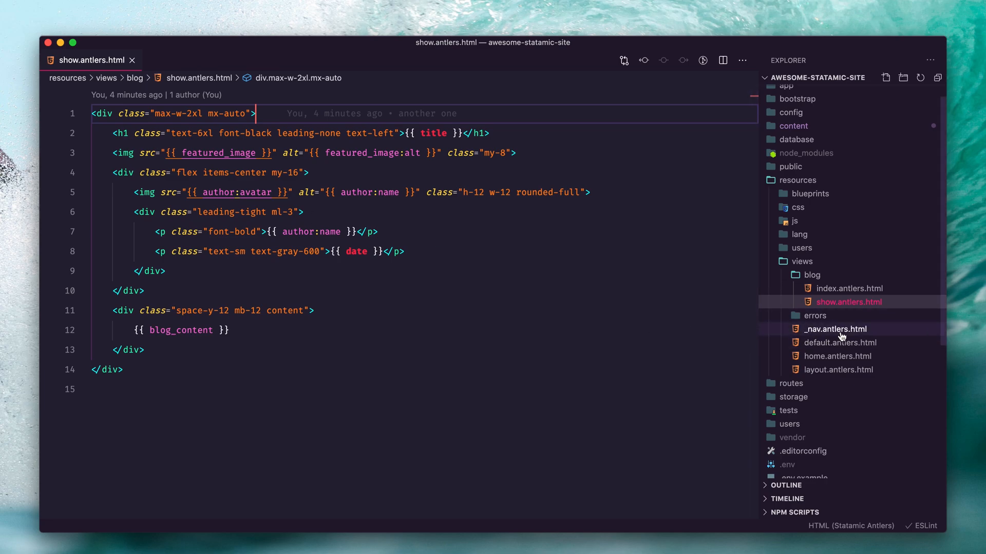
Step: Open home.antlers.html, then layout.antlers.html from resources/views
{"action": "left_click", "coordinate": [838, 356]}
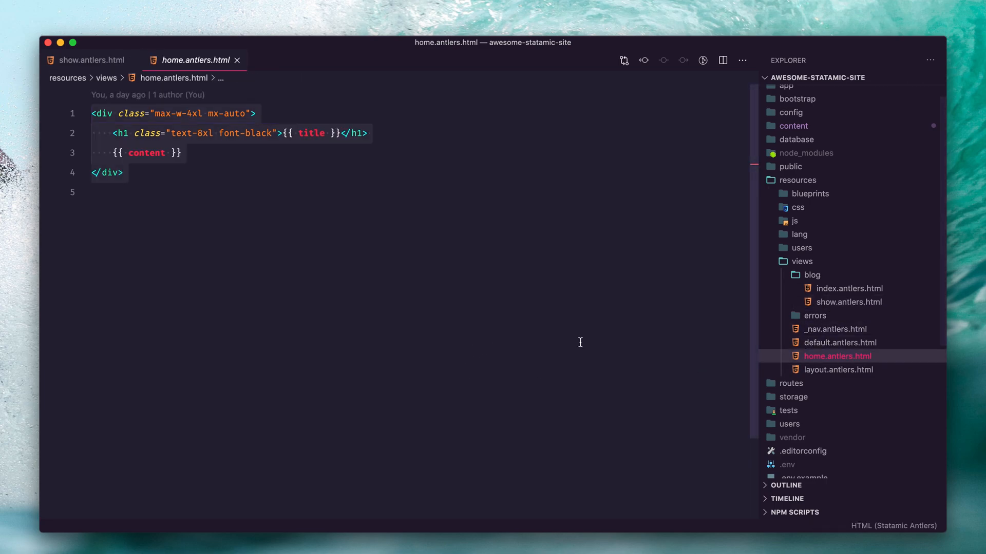
{"action": "left_click", "coordinate": [838, 370]}
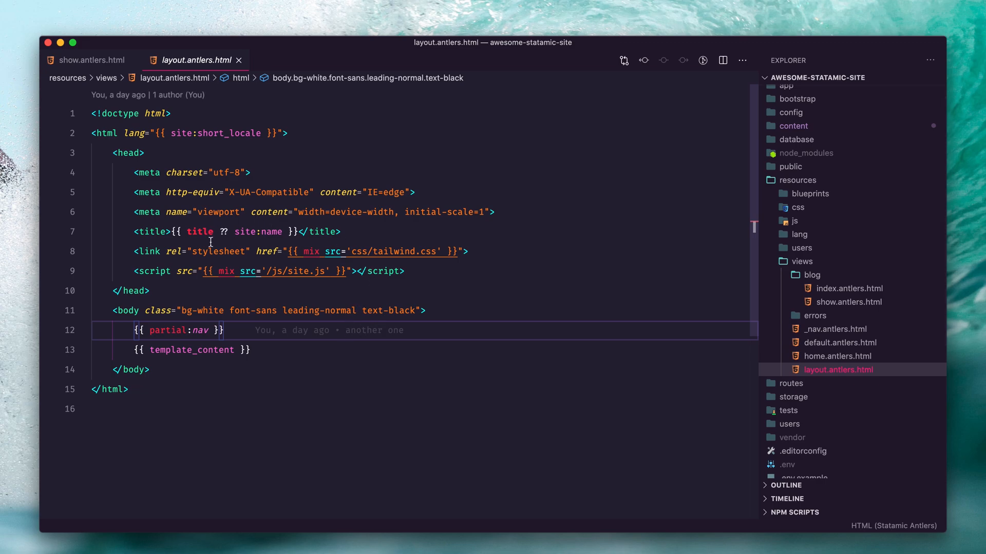
Step: Set the title to {{ meta_title ?? title }} and add a meta description tag from {{ meta_description }}
{"action": "left_click", "coordinate": [187, 231]}
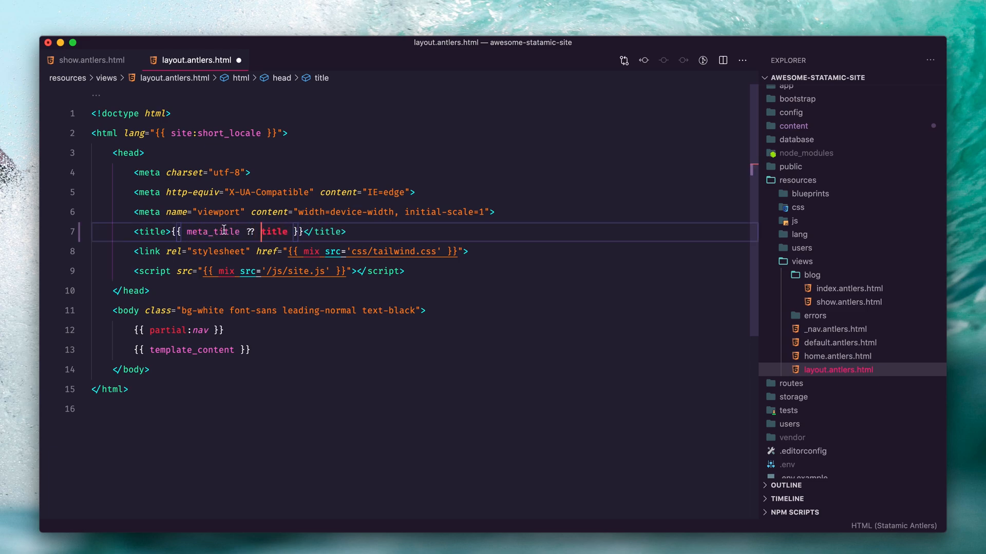
{"action": "left_click", "coordinate": [347, 232]}
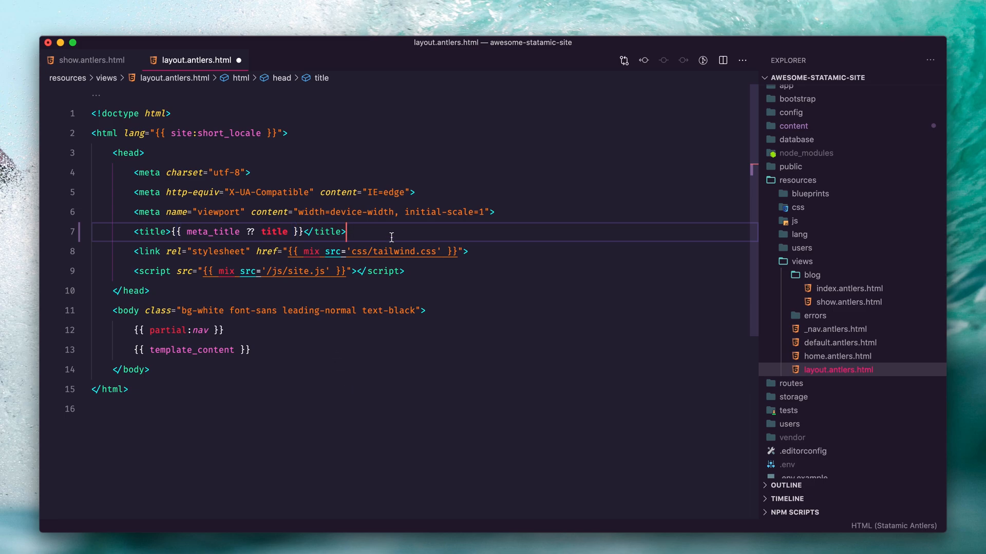
{"action": "type", "text": "<meta >"}
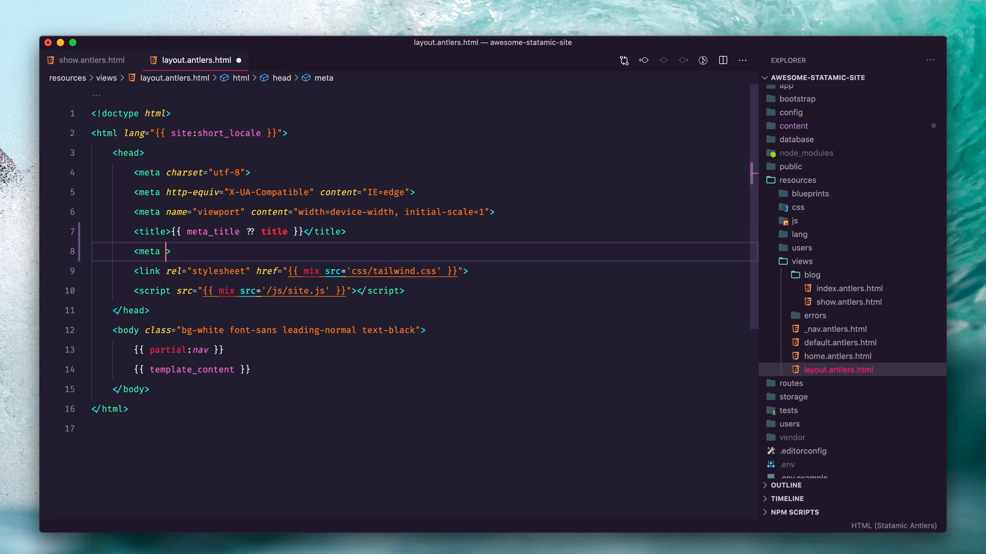
{"action": "type", "text": "name=\"des\""}
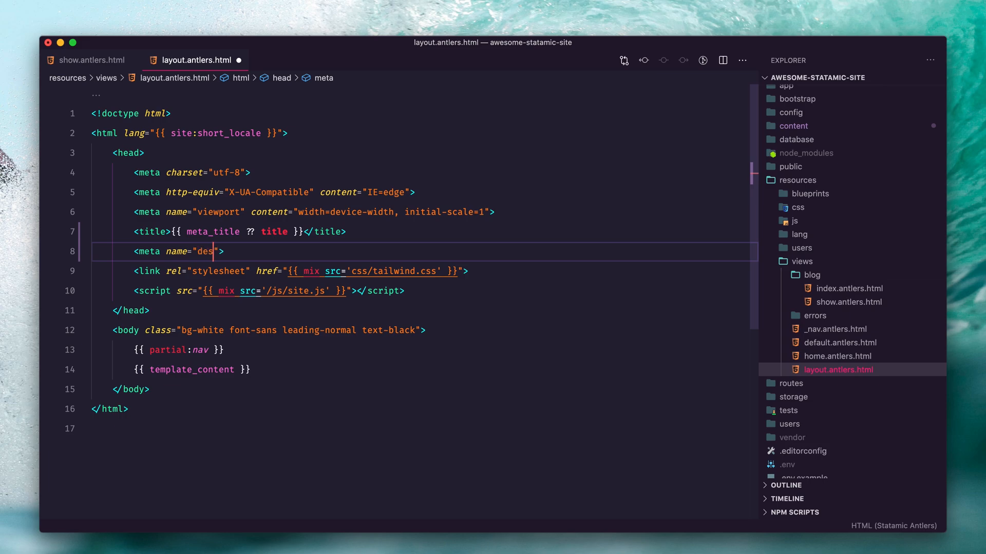
{"action": "type", "text": "cription"}
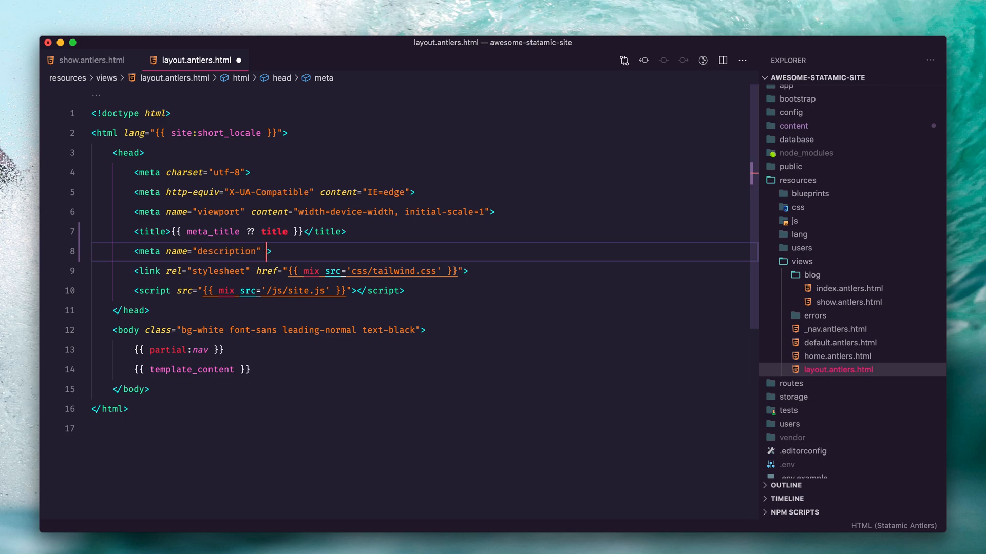
{"action": "type", "text": "content=\"{{"}
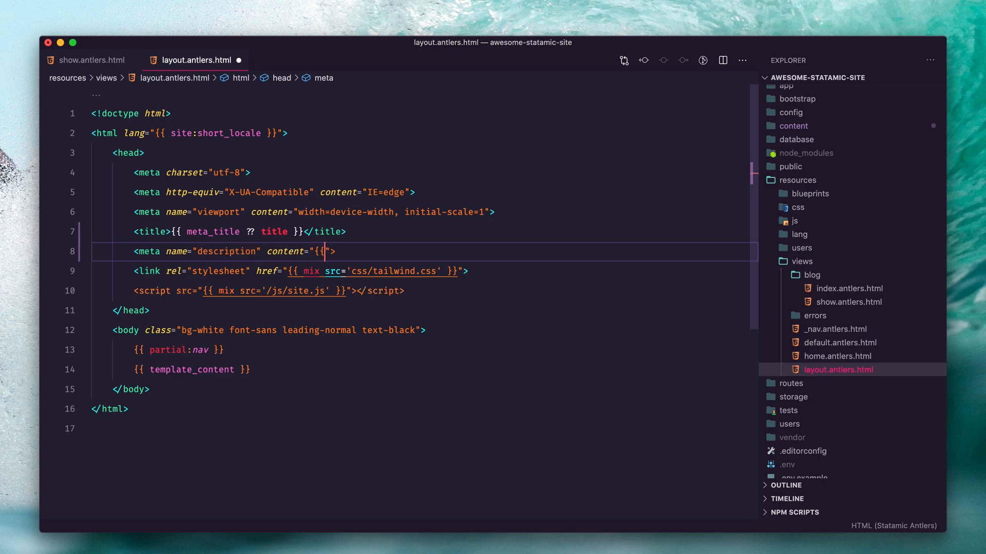
{"action": "type", "text": "meta_descr"}
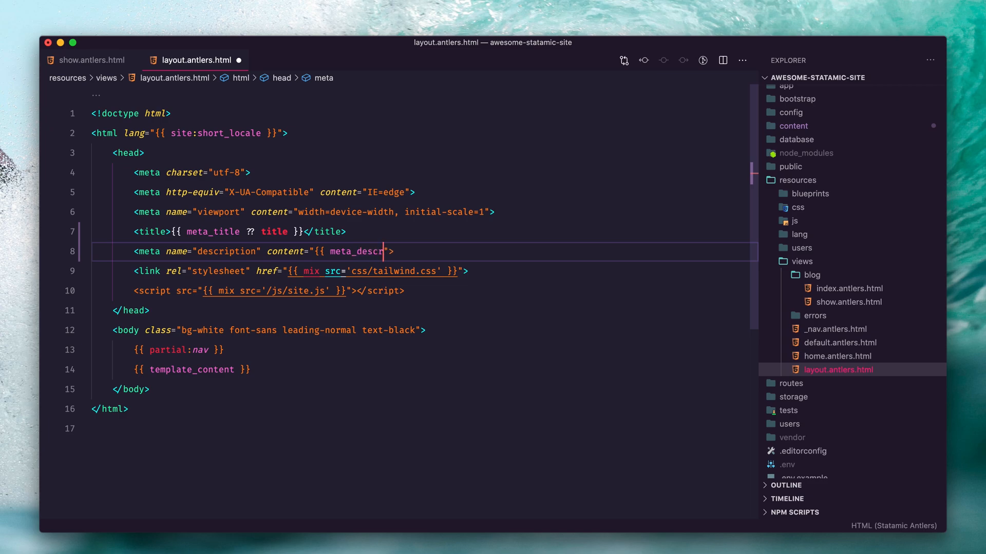
{"action": "type", "text": "op"}
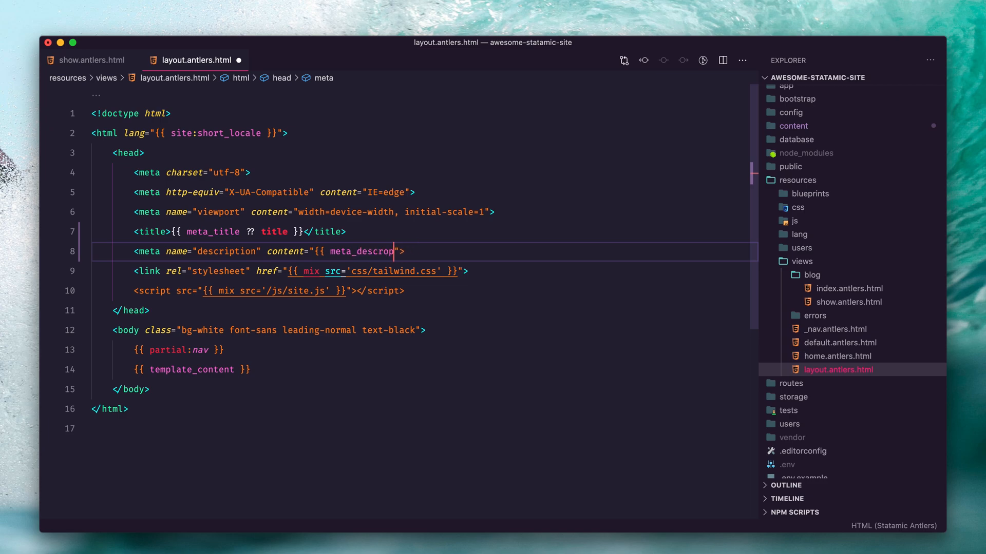
{"action": "type", "text": "iptio"}
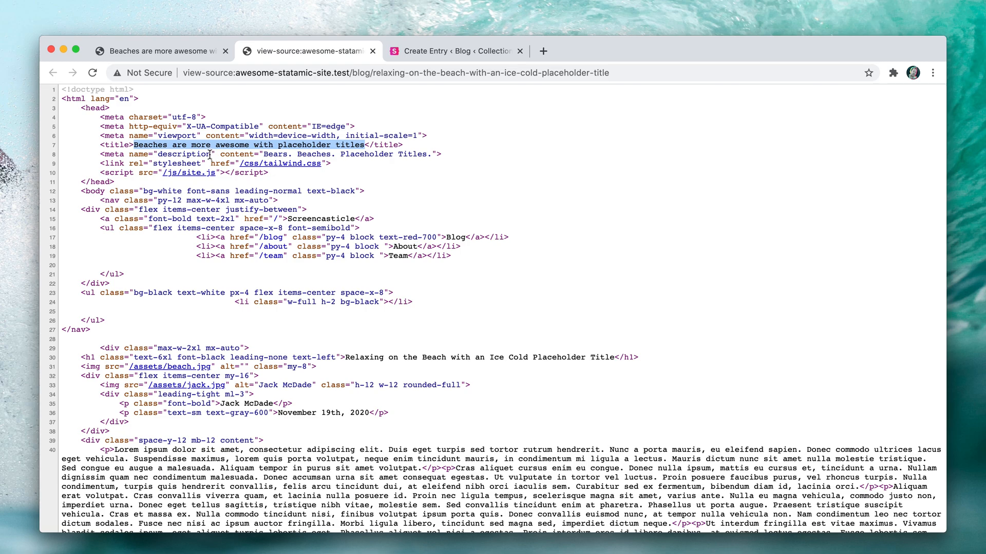
{"action": "mouse_move", "coordinate": [437, 156]}
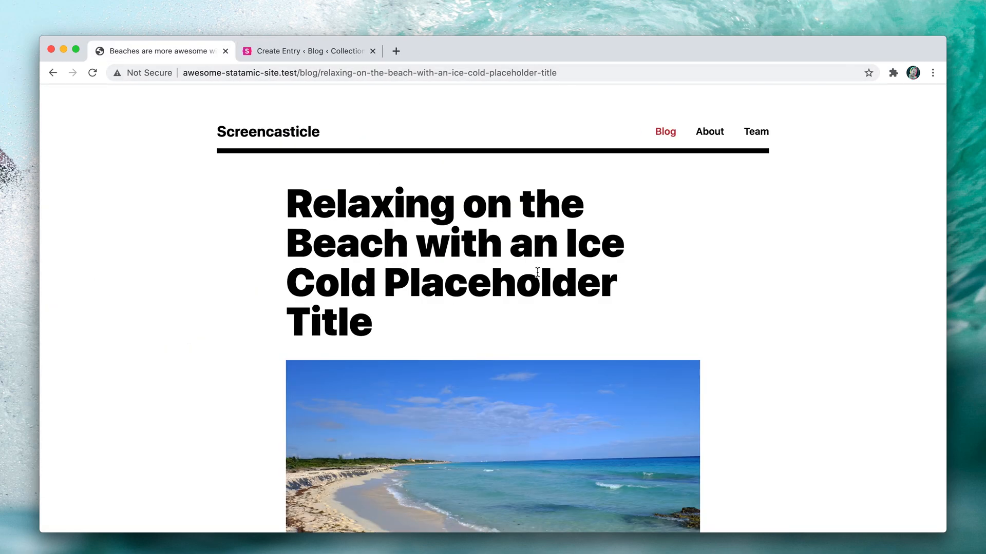
Step: Return to the Create Entry tab and show its empty Meta fields
{"action": "left_click", "coordinate": [306, 51]}
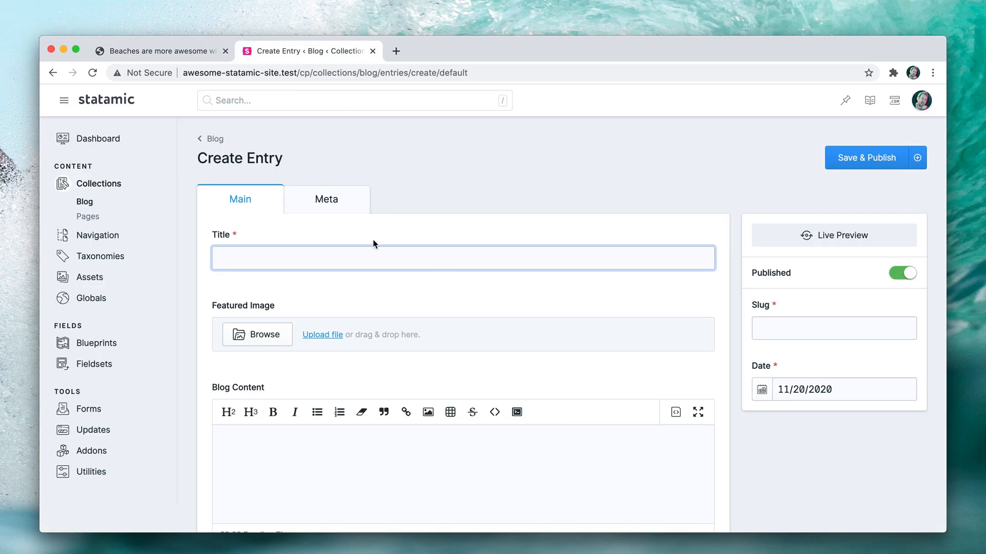
{"action": "left_click", "coordinate": [327, 199]}
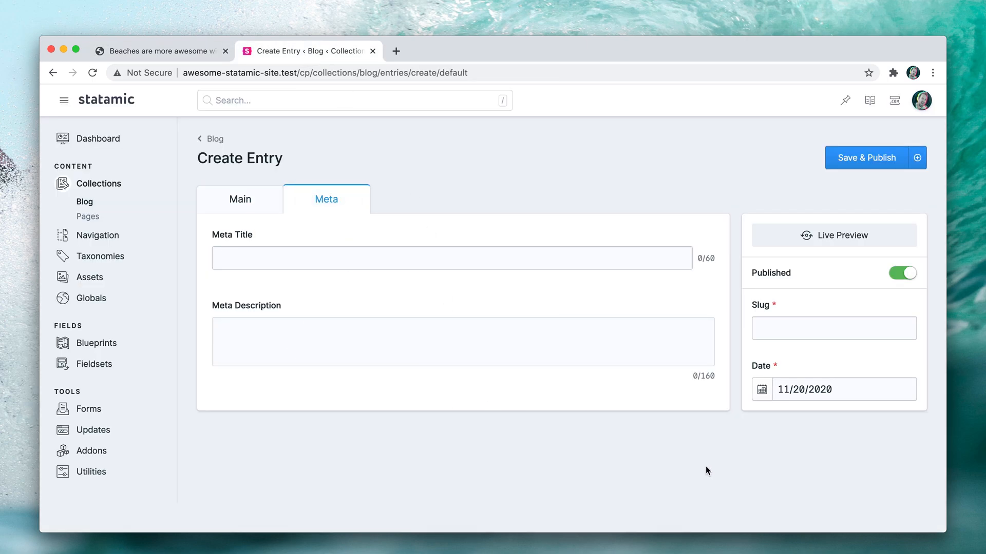
{"action": "mouse_move", "coordinate": [381, 395]}
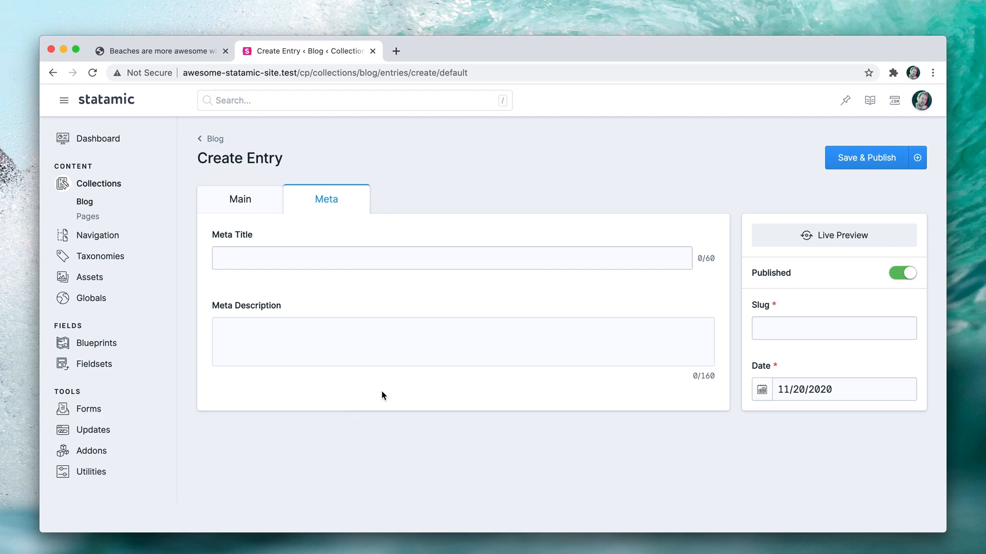
{"action": "mouse_move", "coordinate": [482, 188]}
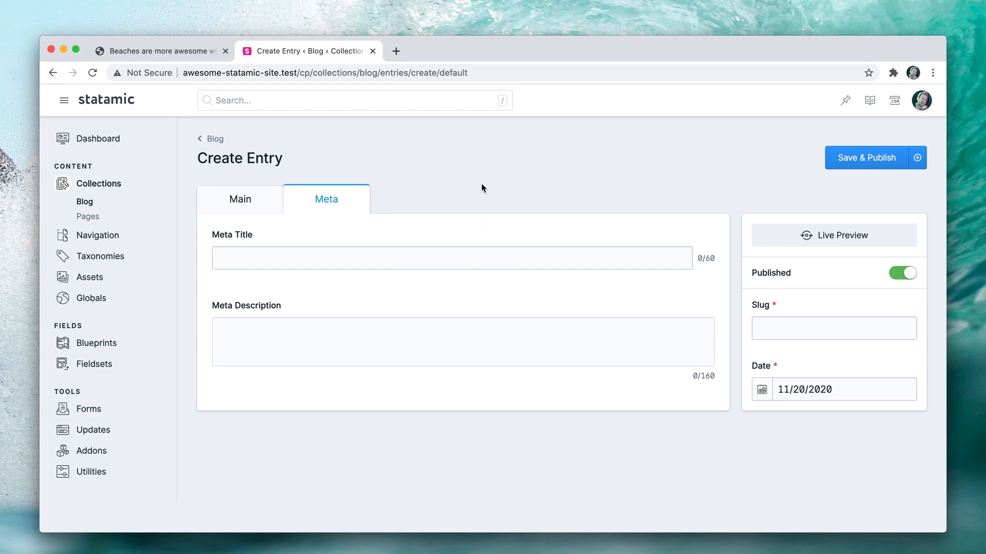
{"action": "mouse_move", "coordinate": [341, 391]}
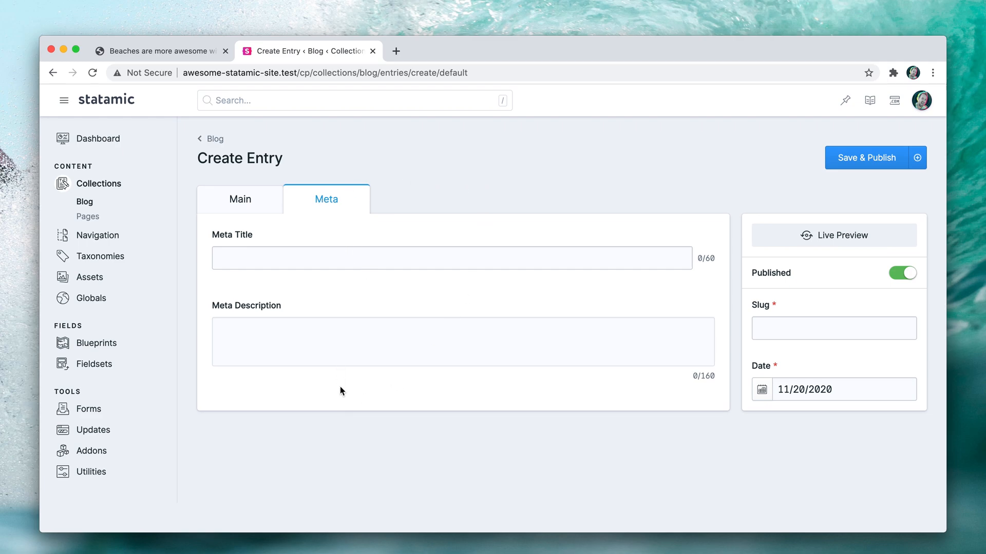
{"action": "mouse_move", "coordinate": [316, 407]}
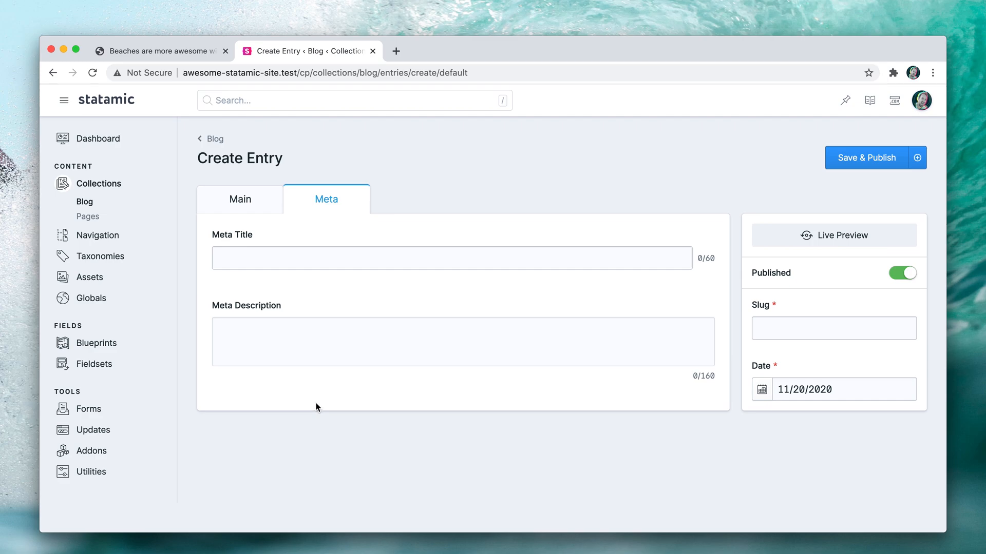